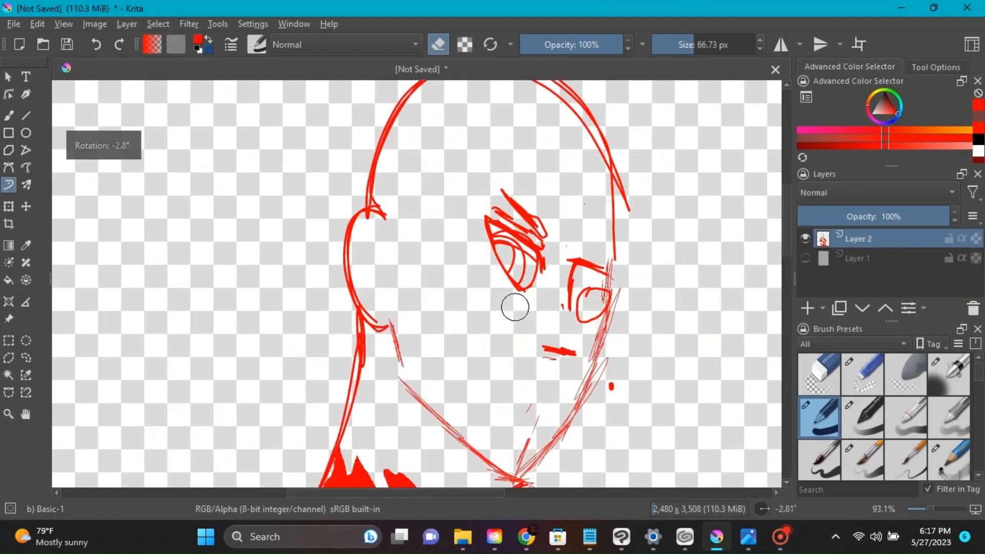
Bring the Pinterest head-angle reference pin up in Chrome over Krita.
click(526, 536)
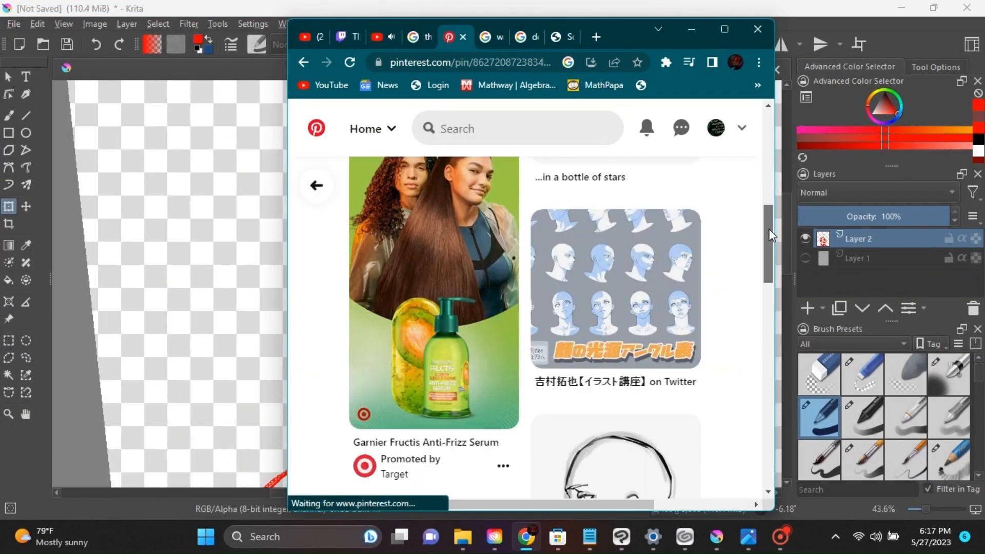
Browse the Pinterest reference pins, then sketch messy red hair with bangs on Paint Layer 3.
click(377, 37)
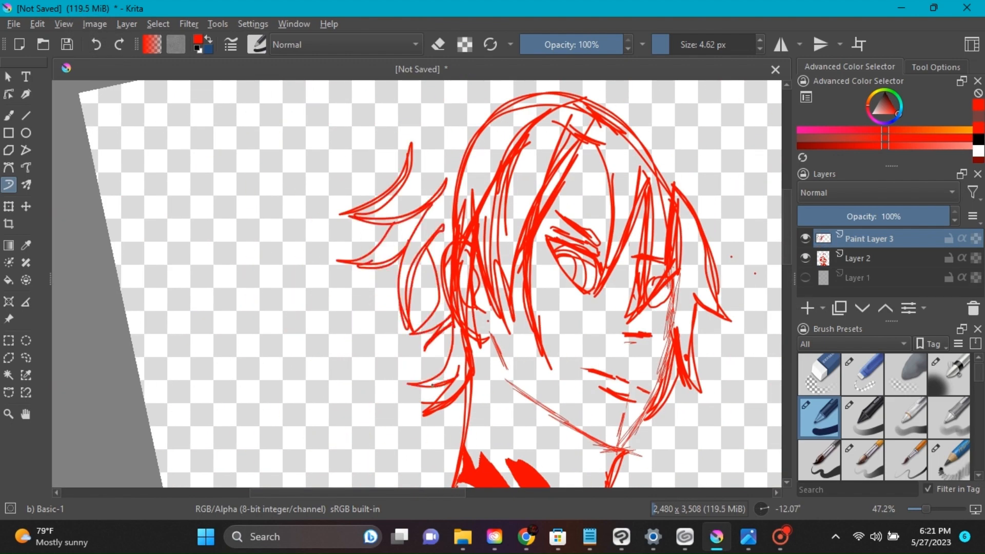
Block in salmon torso shapes and start dark purple Pencil 1 Sketch linework on Paint Layer 4.
scroll(down, 3)
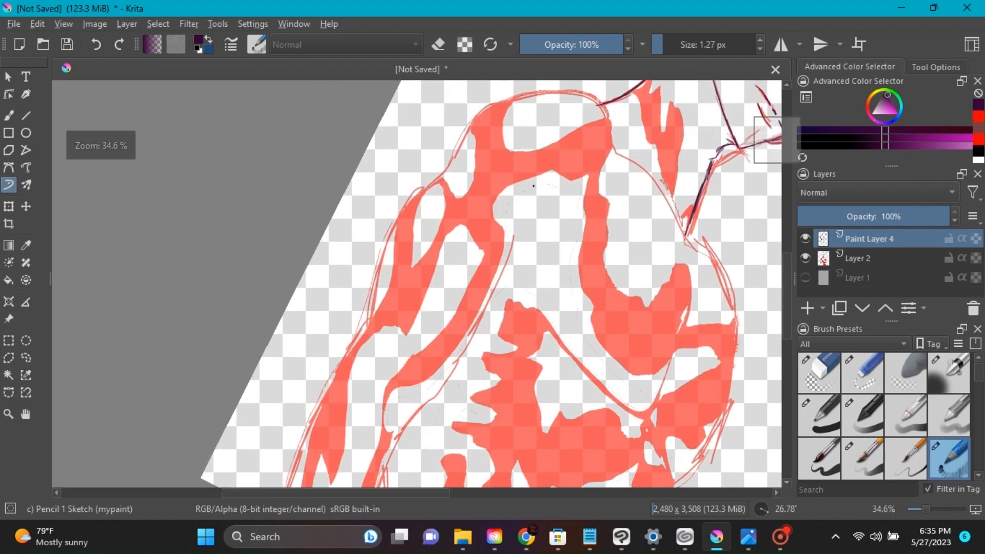
Ink head, hair, shoulders and torso in dark purple, hide the sketch, and zoom out.
scroll(up, 3)
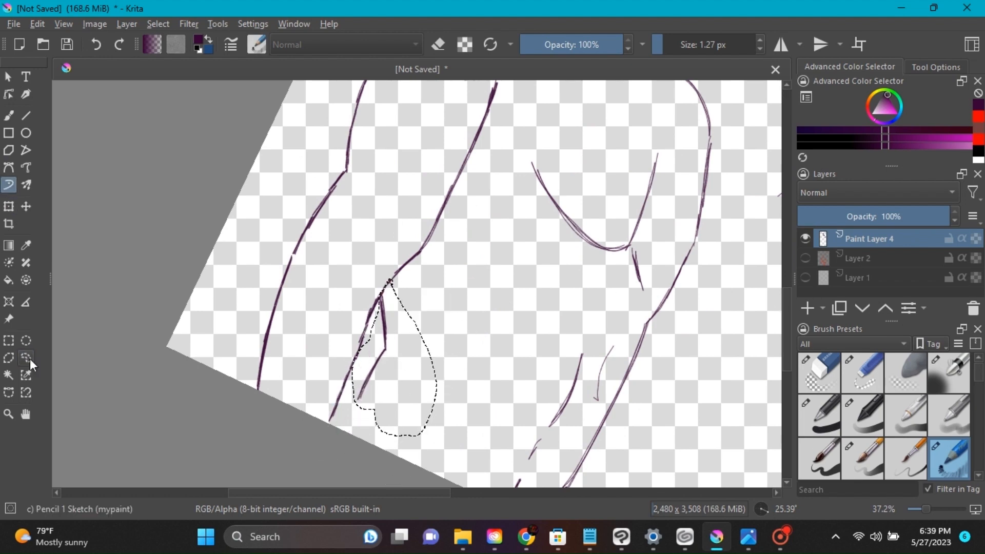
scroll(down, 3)
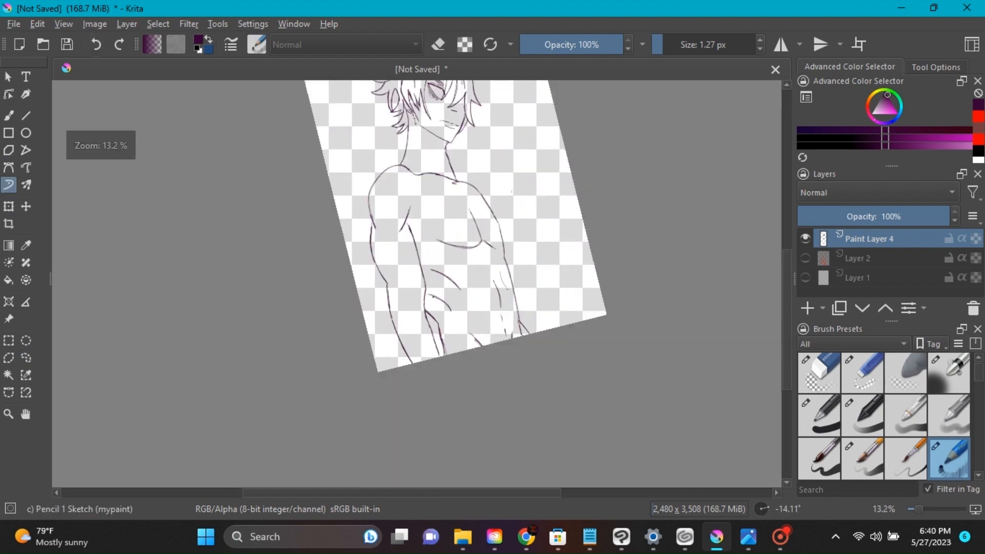
Airbrush mottled brown skin on layer 'sk' and fill Paint Layer 5 black.
click(9, 207)
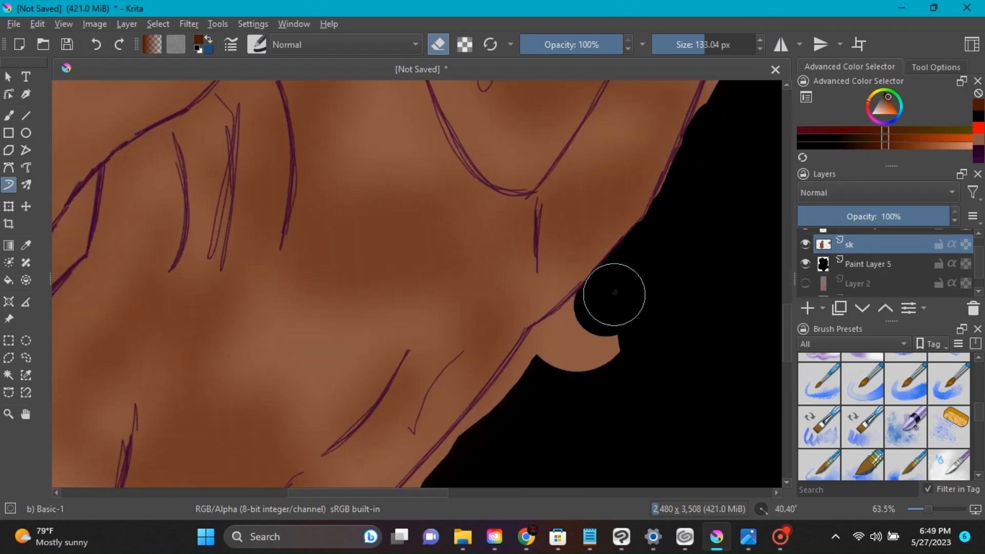
Clean skin edges against the black background and add Paint Layer 6 for the hair.
scroll(down, 3)
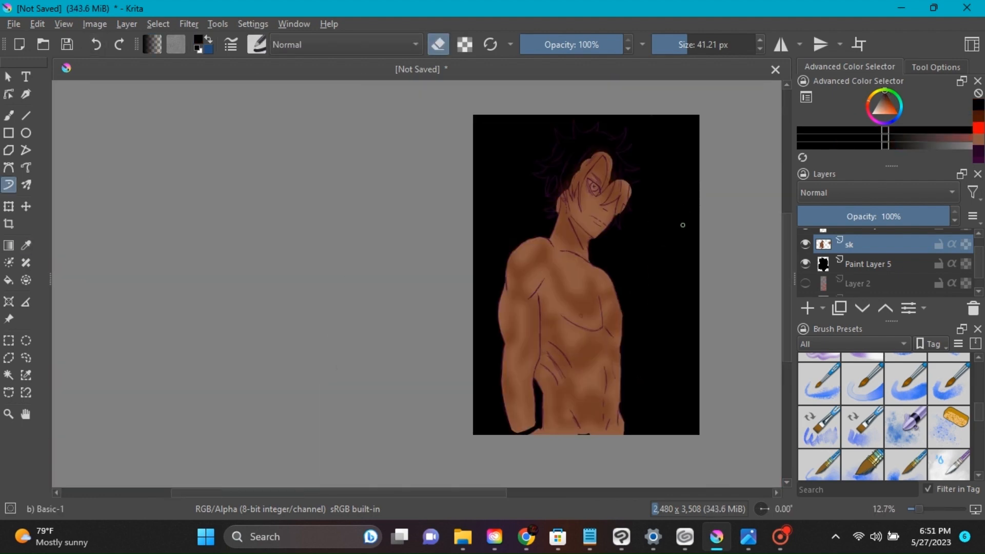
click(806, 308)
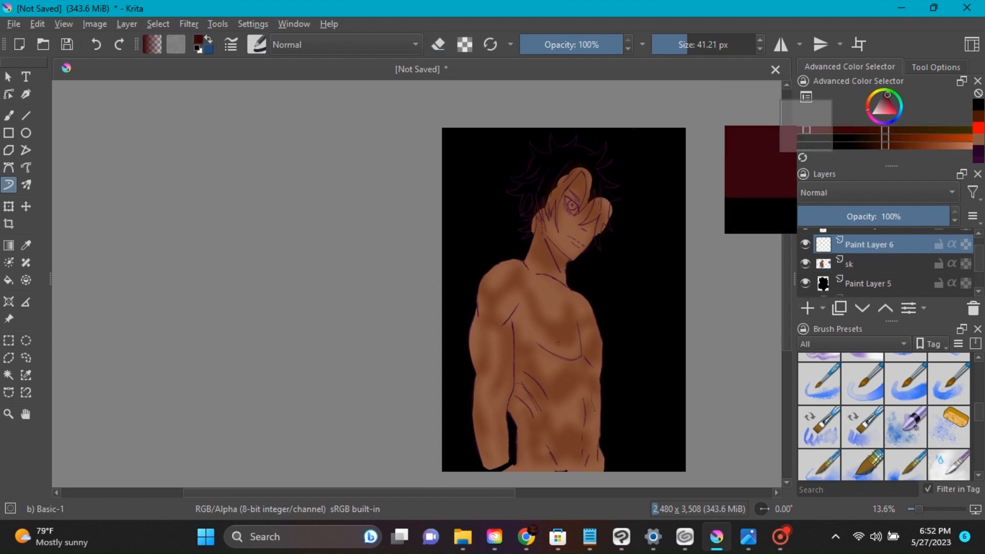
Paint the spiky hair dark red on Paint Layer 6 with Basic-1, erasing edges.
scroll(up, 3)
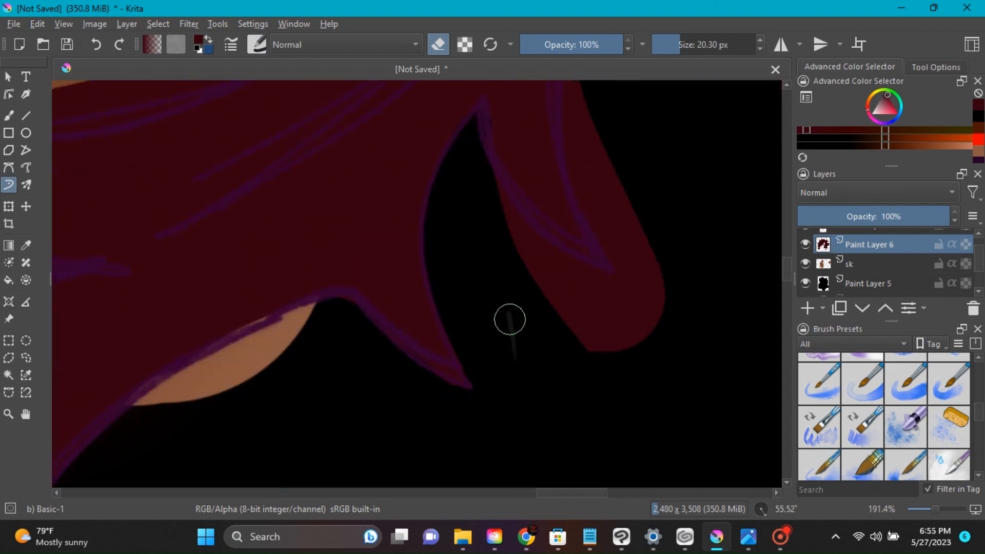
click(780, 537)
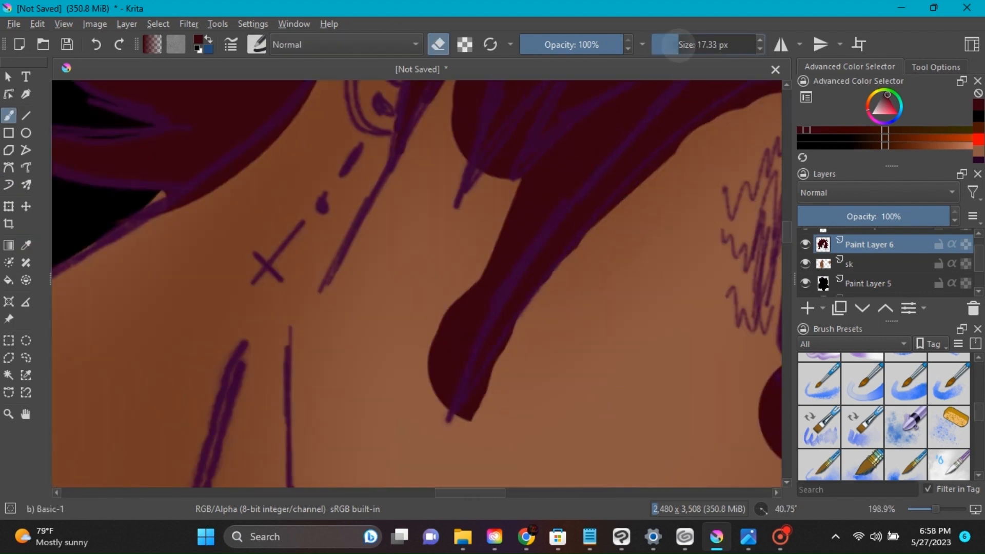
Apply Random Noise with Level 3 and Opacity 99 to the top black layer.
scroll(down, 3)
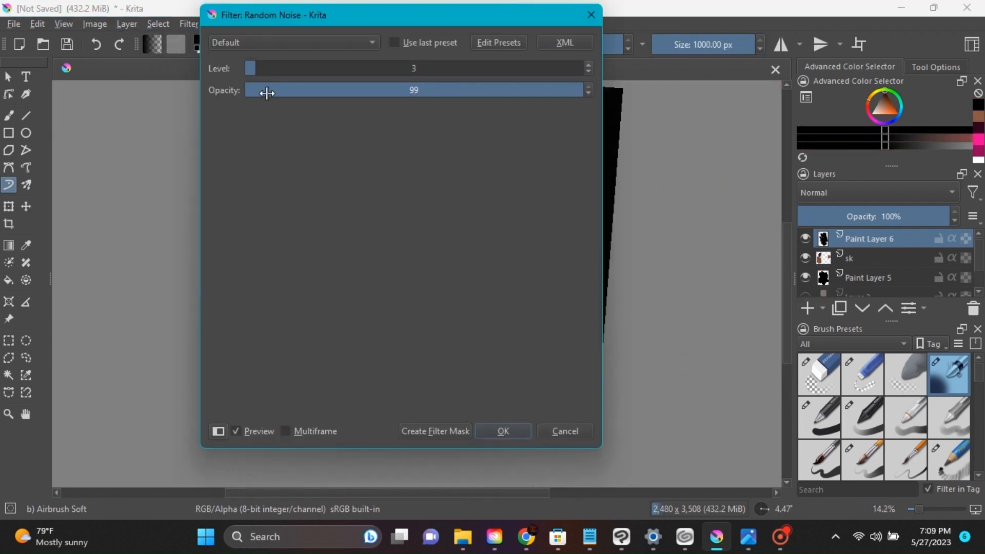
click(502, 431)
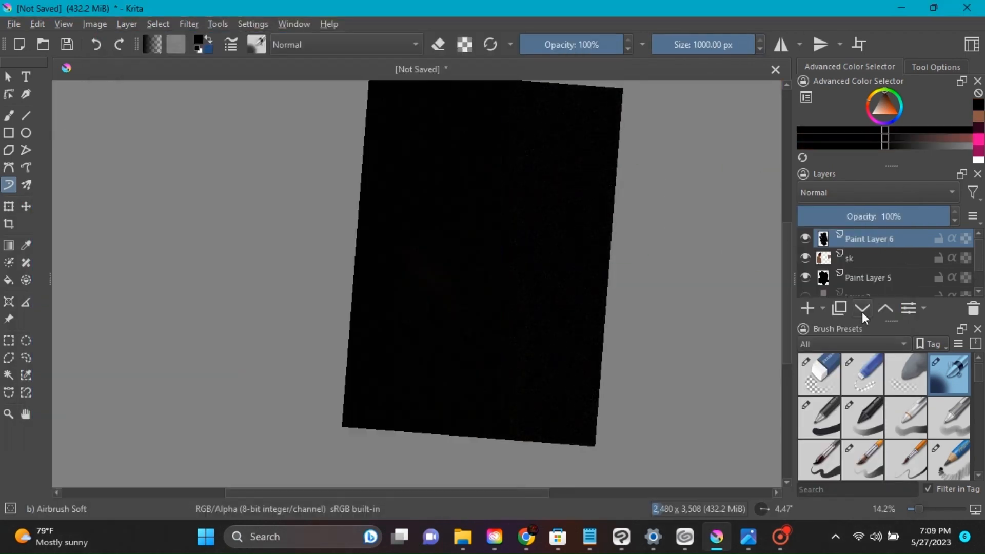